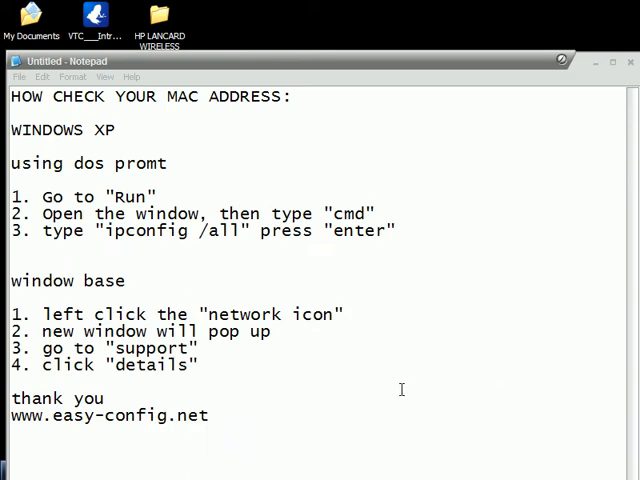
pyautogui.moveTo(328, 372)
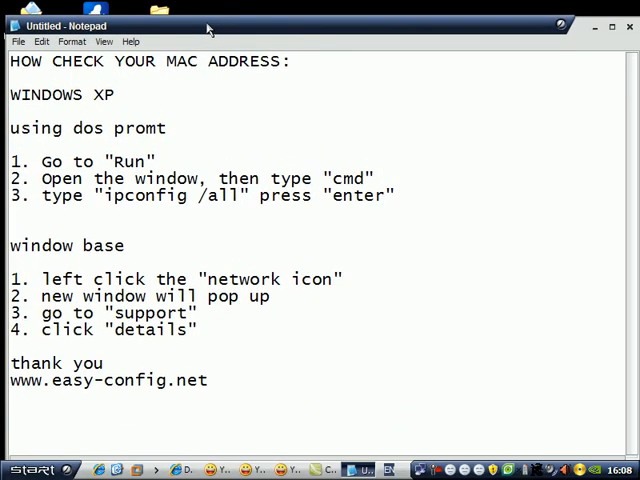
# Launch a Command Prompt session from Start > Run with the cmd command
pyautogui.tripleClick(84, 128)
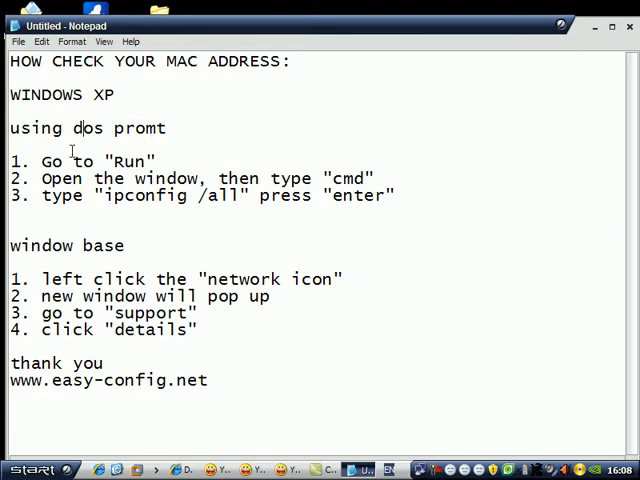
pyautogui.click(36, 470)
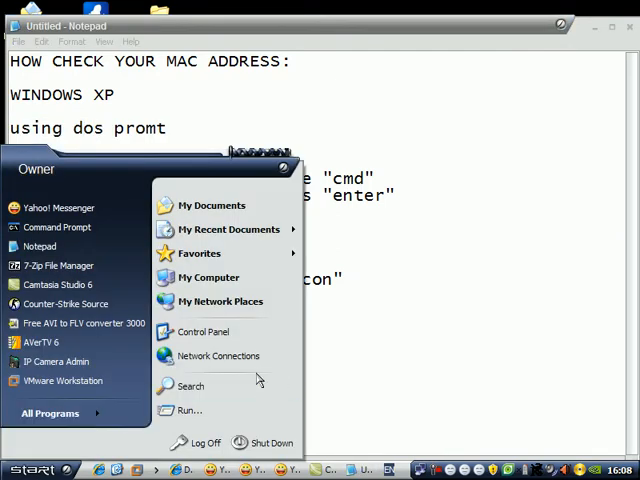
pyautogui.click(190, 410)
pyautogui.write('cmd')
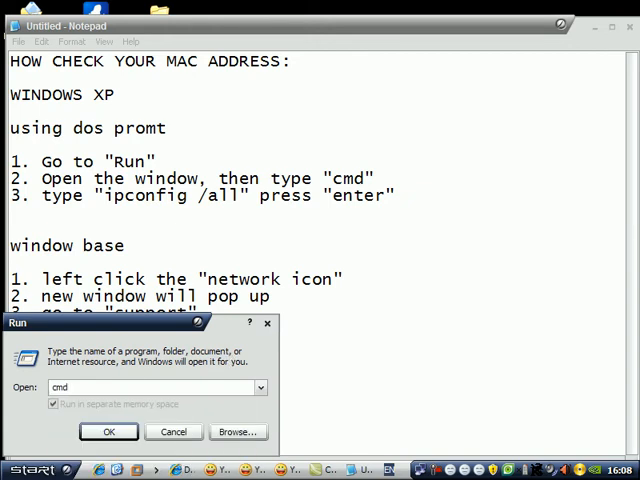
pyautogui.click(108, 432)
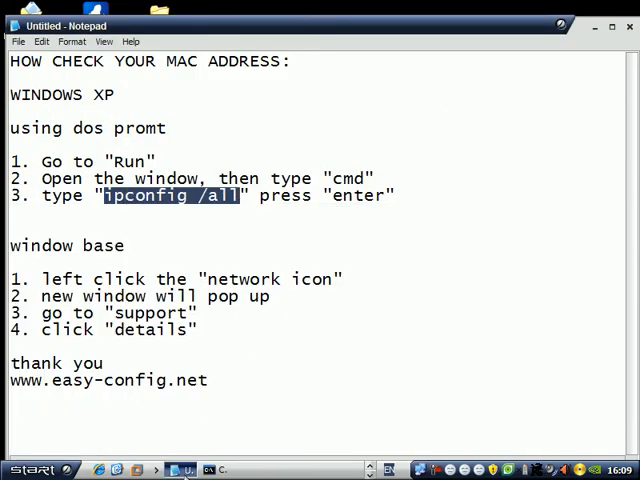
# Run ipconfig /all to list the adapter's physical address, IP, subnet and DNS details
pyautogui.click(216, 468)
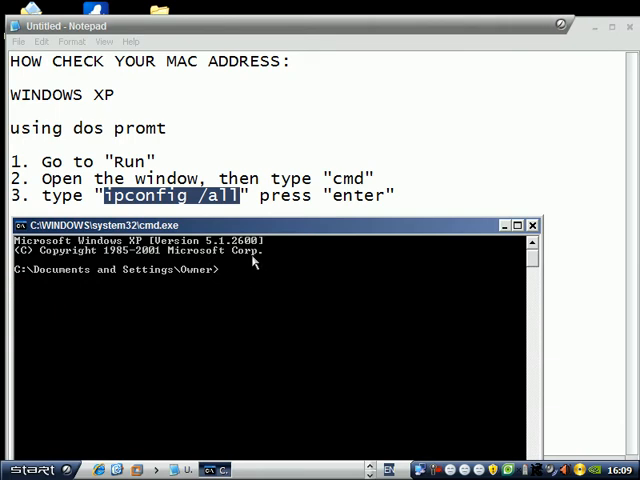
pyautogui.write('ipconfig')
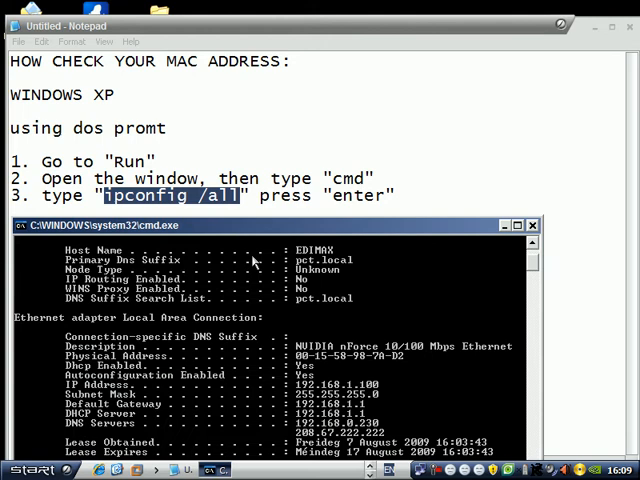
pyautogui.moveTo(398, 364)
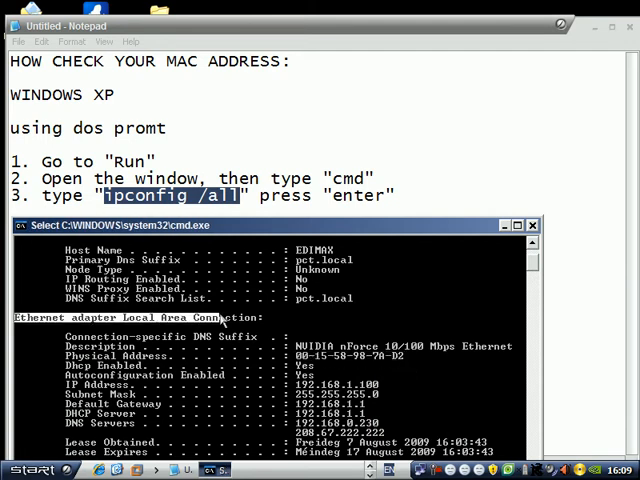
pyautogui.moveTo(350, 372)
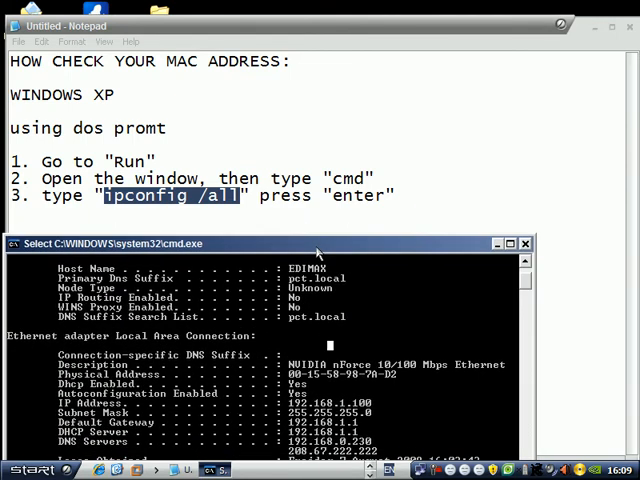
pyautogui.moveTo(528, 252)
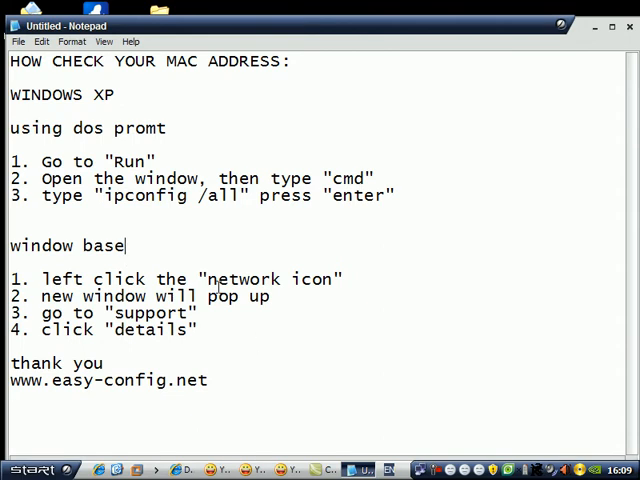
pyautogui.moveTo(418, 468)
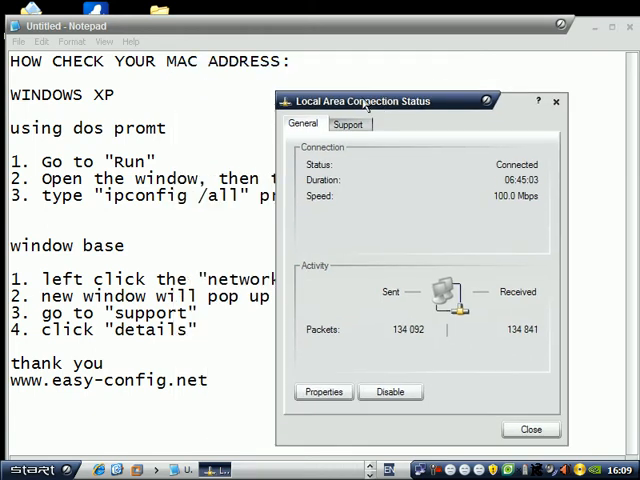
pyautogui.moveTo(380, 250)
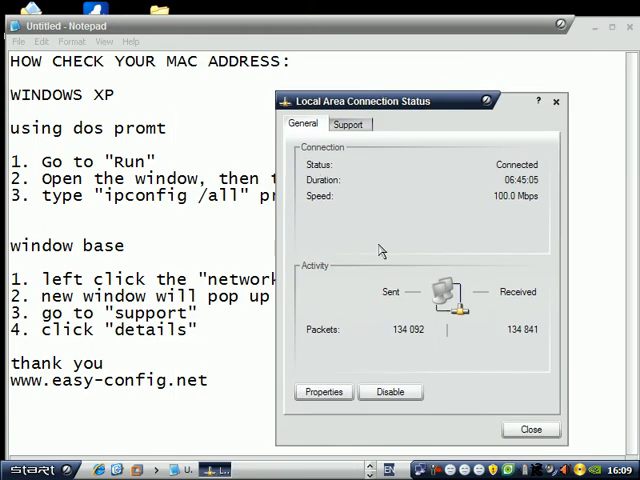
# Show the Local Area Connection's Support details: DHCP type, IP, subnet mask and gateway
pyautogui.click(348, 122)
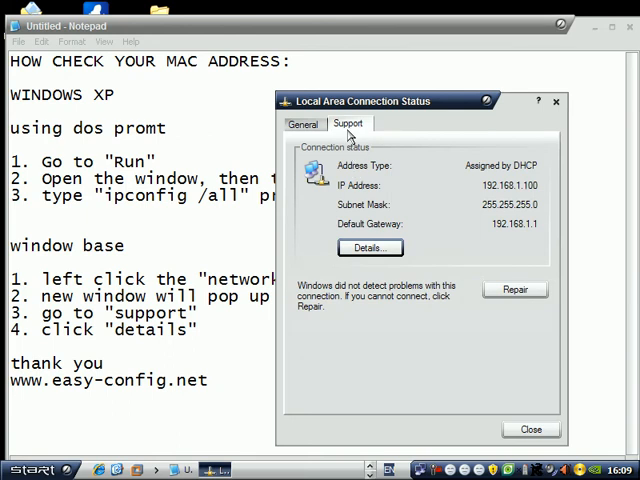
pyautogui.moveTo(482, 224)
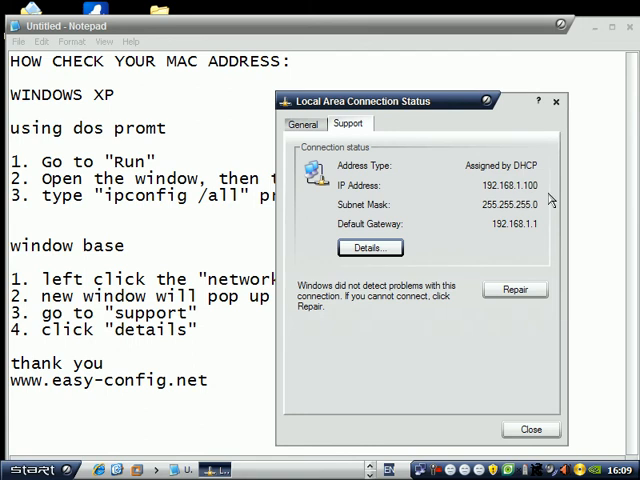
pyautogui.moveTo(524, 224)
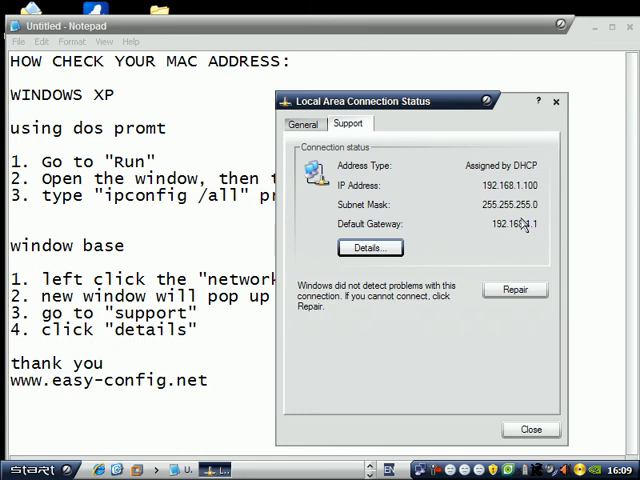
pyautogui.moveTo(518, 222)
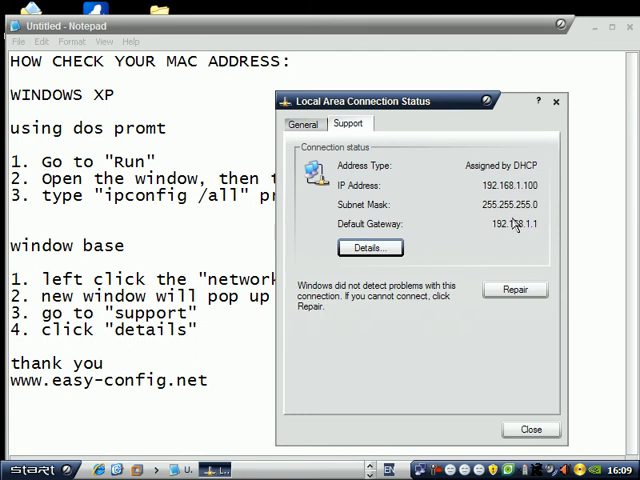
pyautogui.moveTo(118, 330)
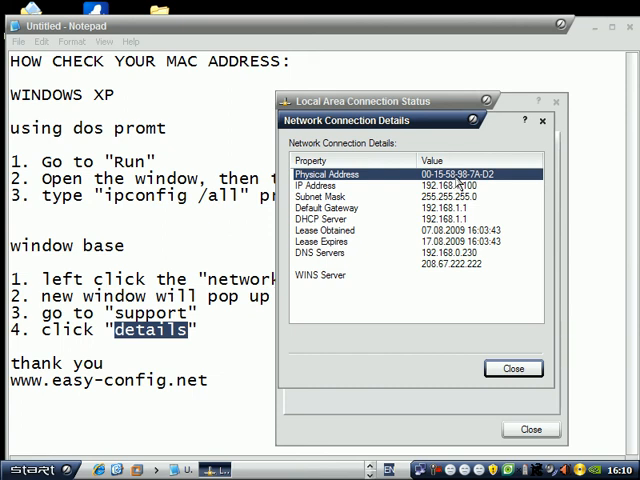
pyautogui.moveTo(488, 184)
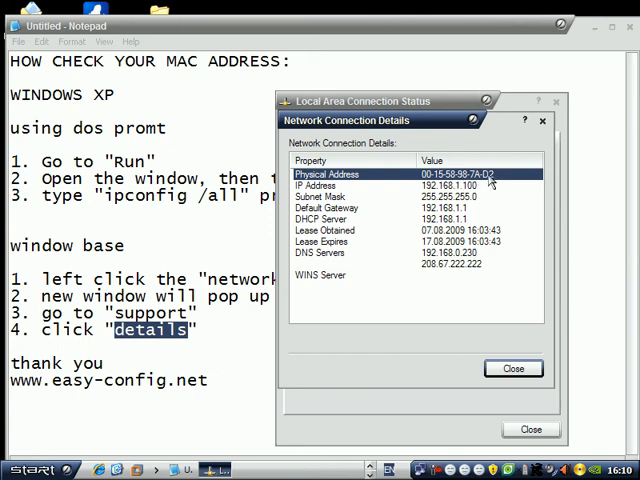
pyautogui.moveTo(484, 322)
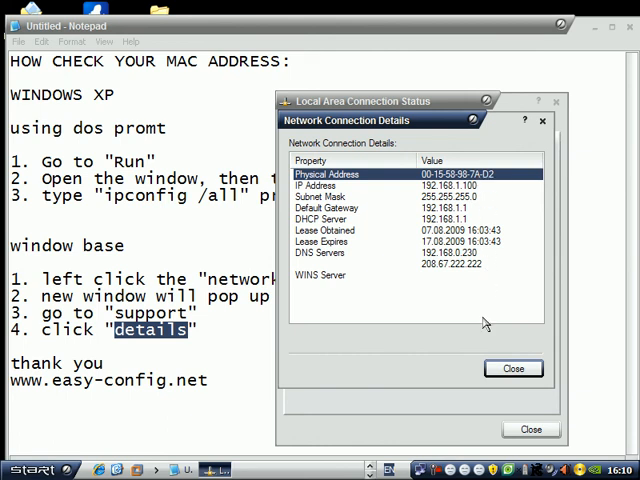